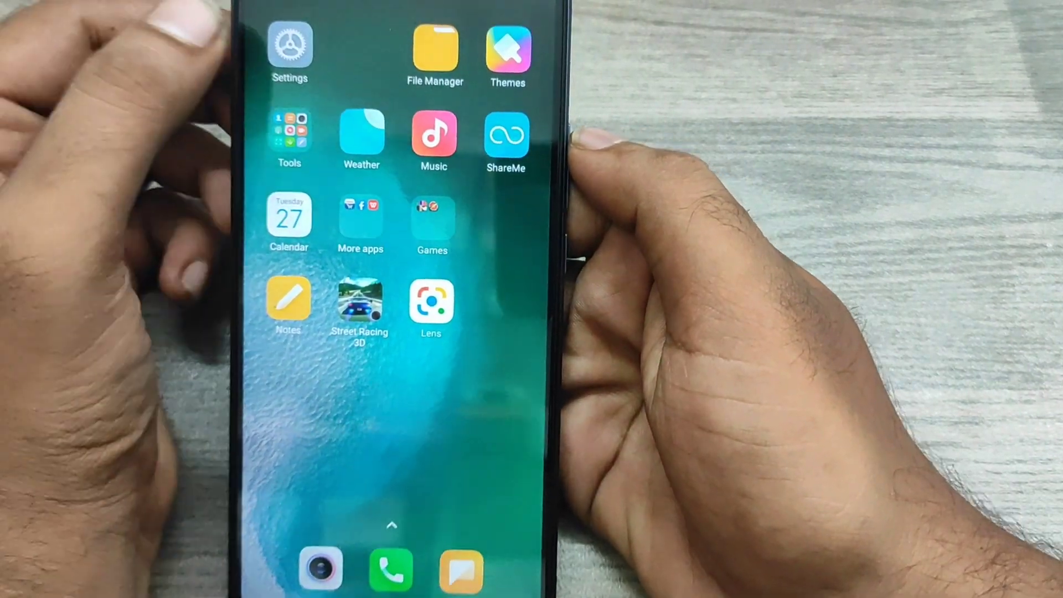
Open Settings and scroll down to the Apps and Additional settings entries.
left_click(288, 45)
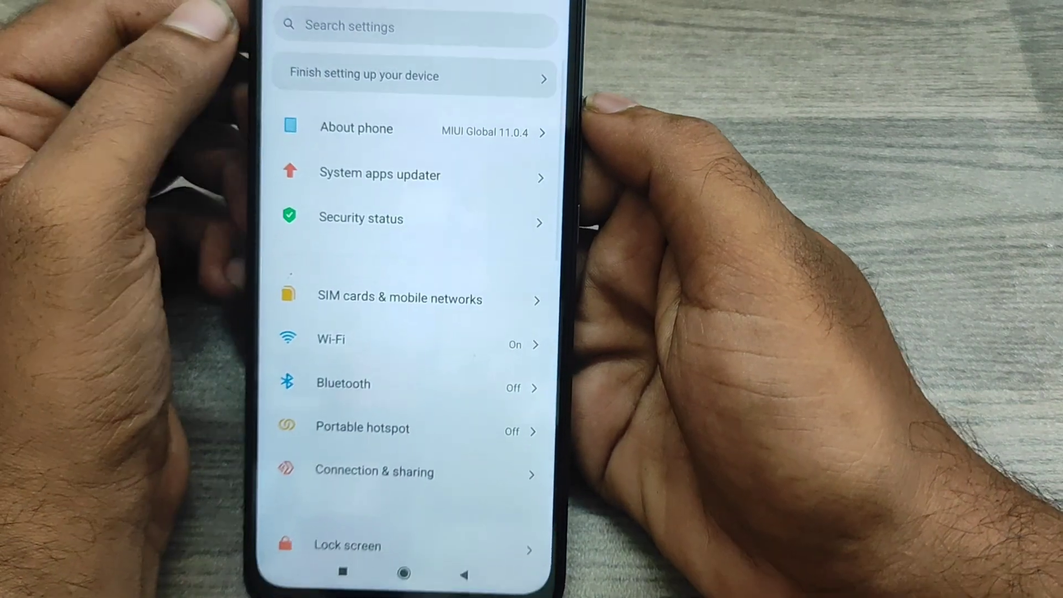
scroll("down", 3)
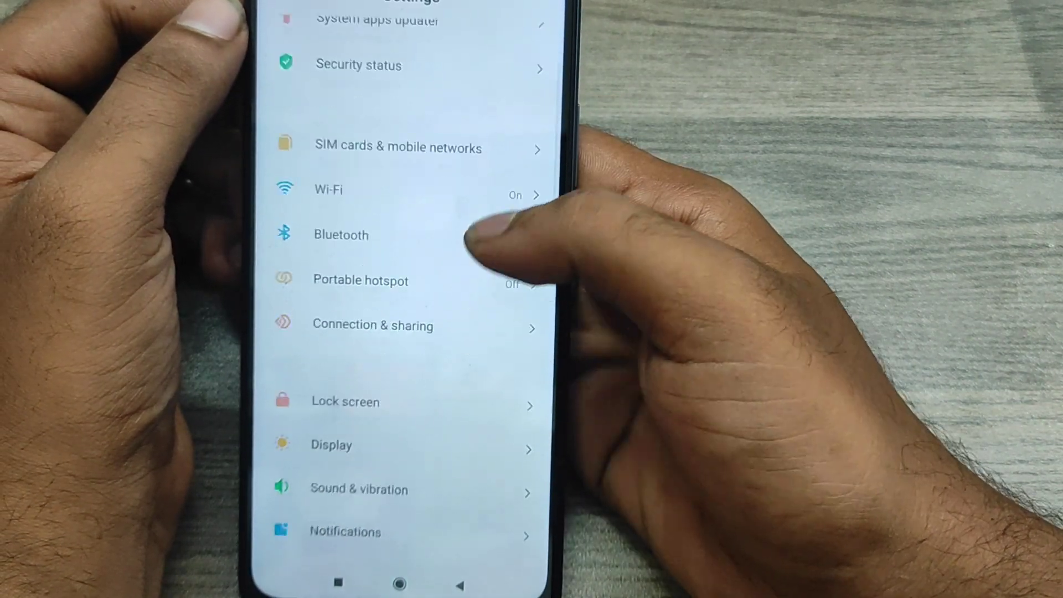
scroll("down", 3)
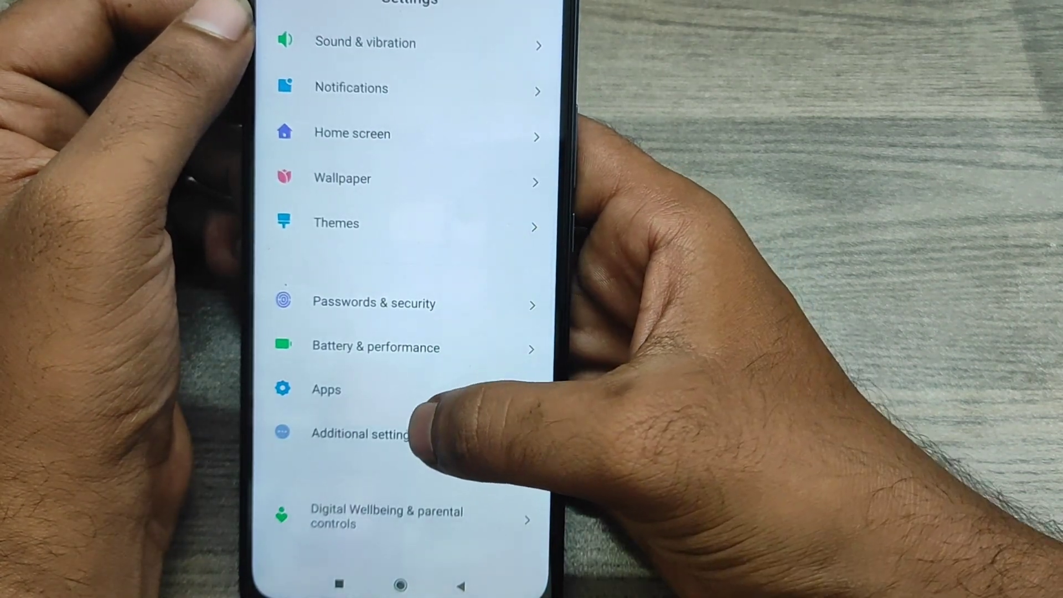
Go into Additional settings and open Region, showing Barbados as the current system region.
left_click(360, 435)
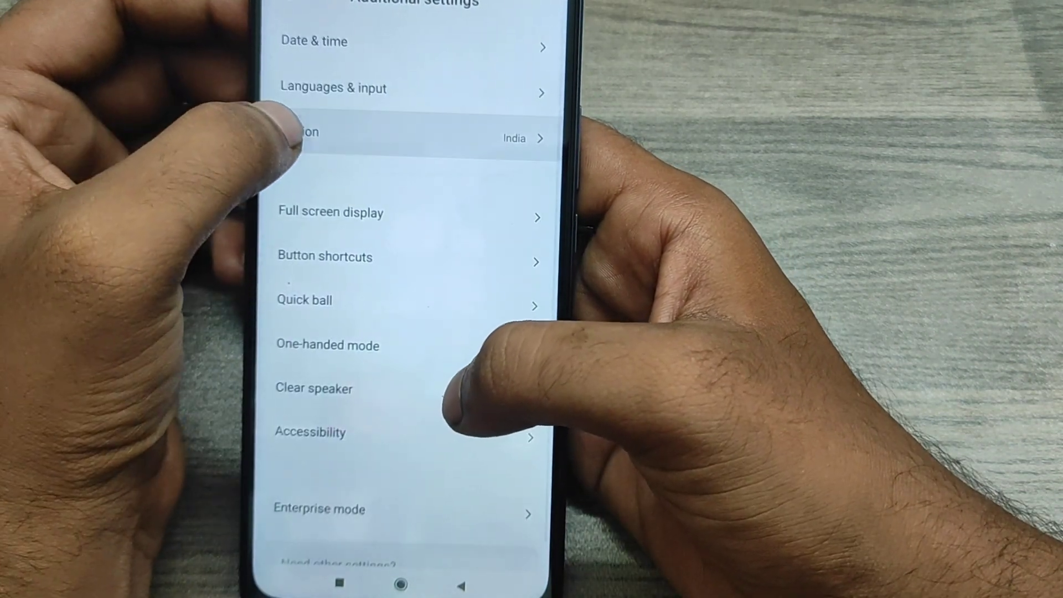
left_click(407, 138)
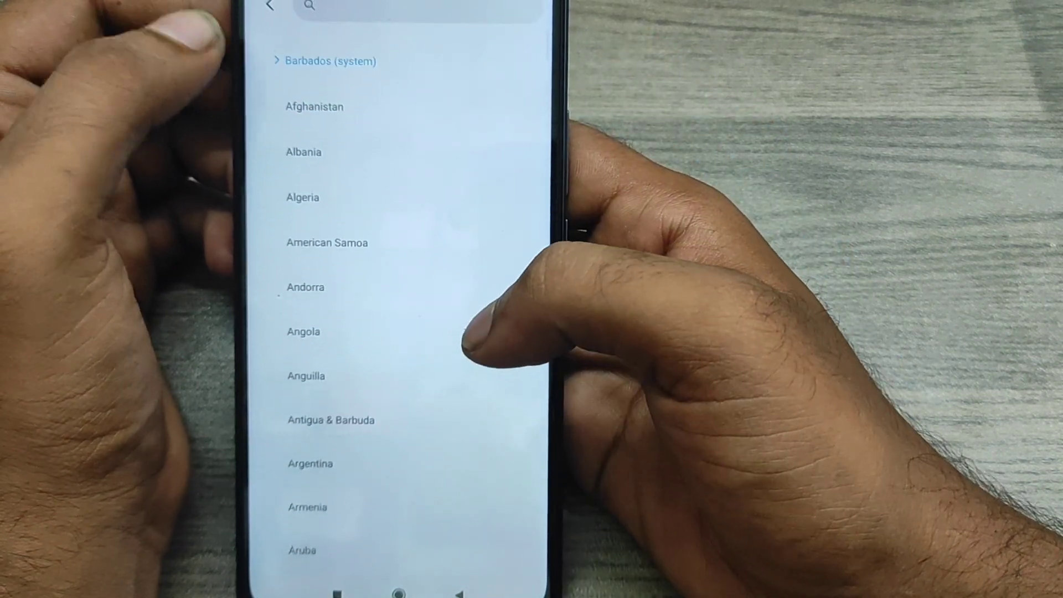
scroll("down", 3)
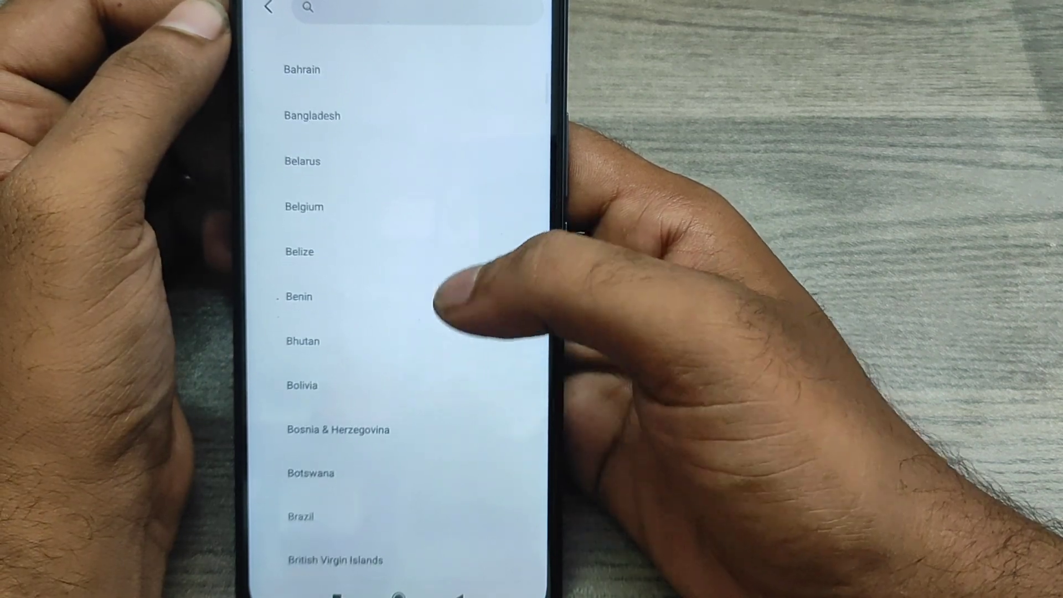
scroll("down", 3)
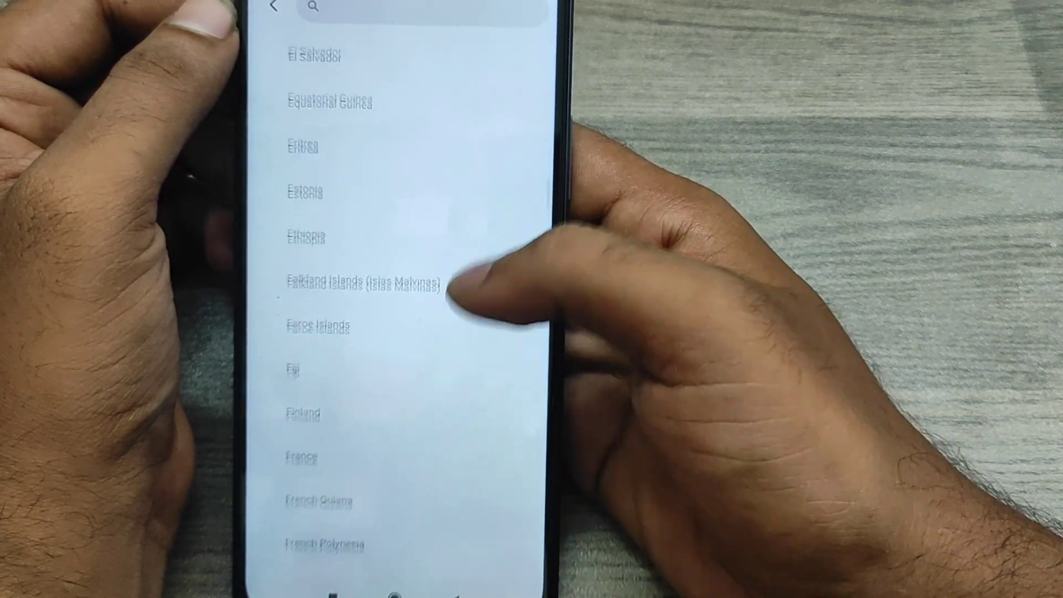
scroll("down", 3)
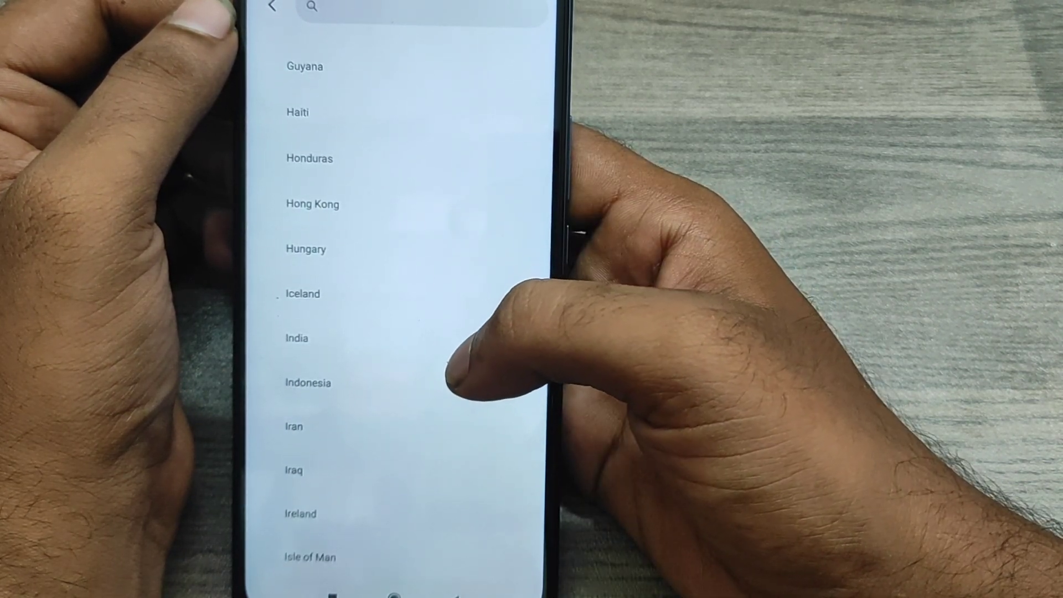
scroll("down", 3)
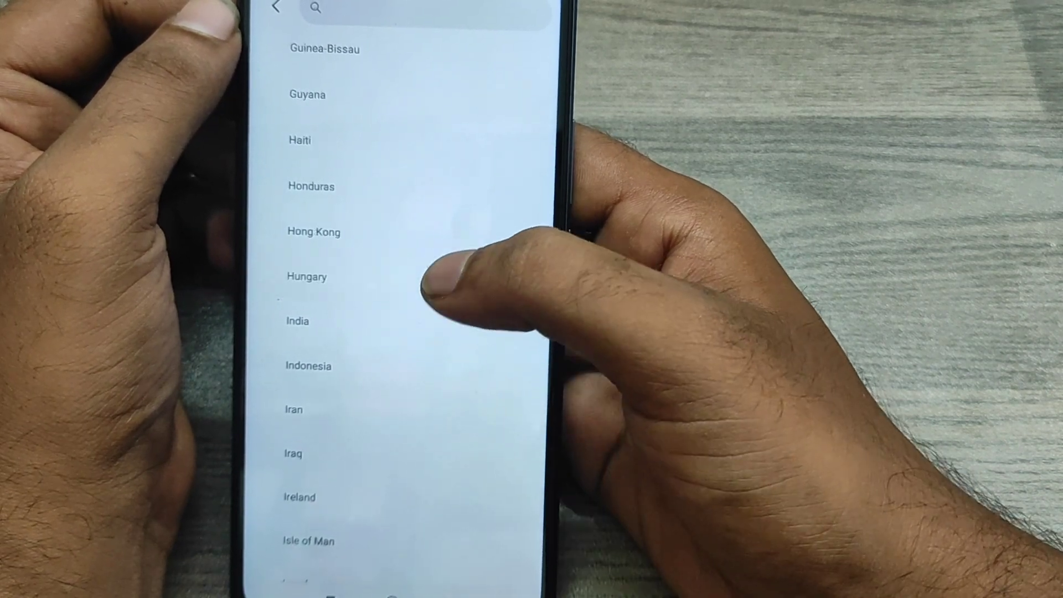